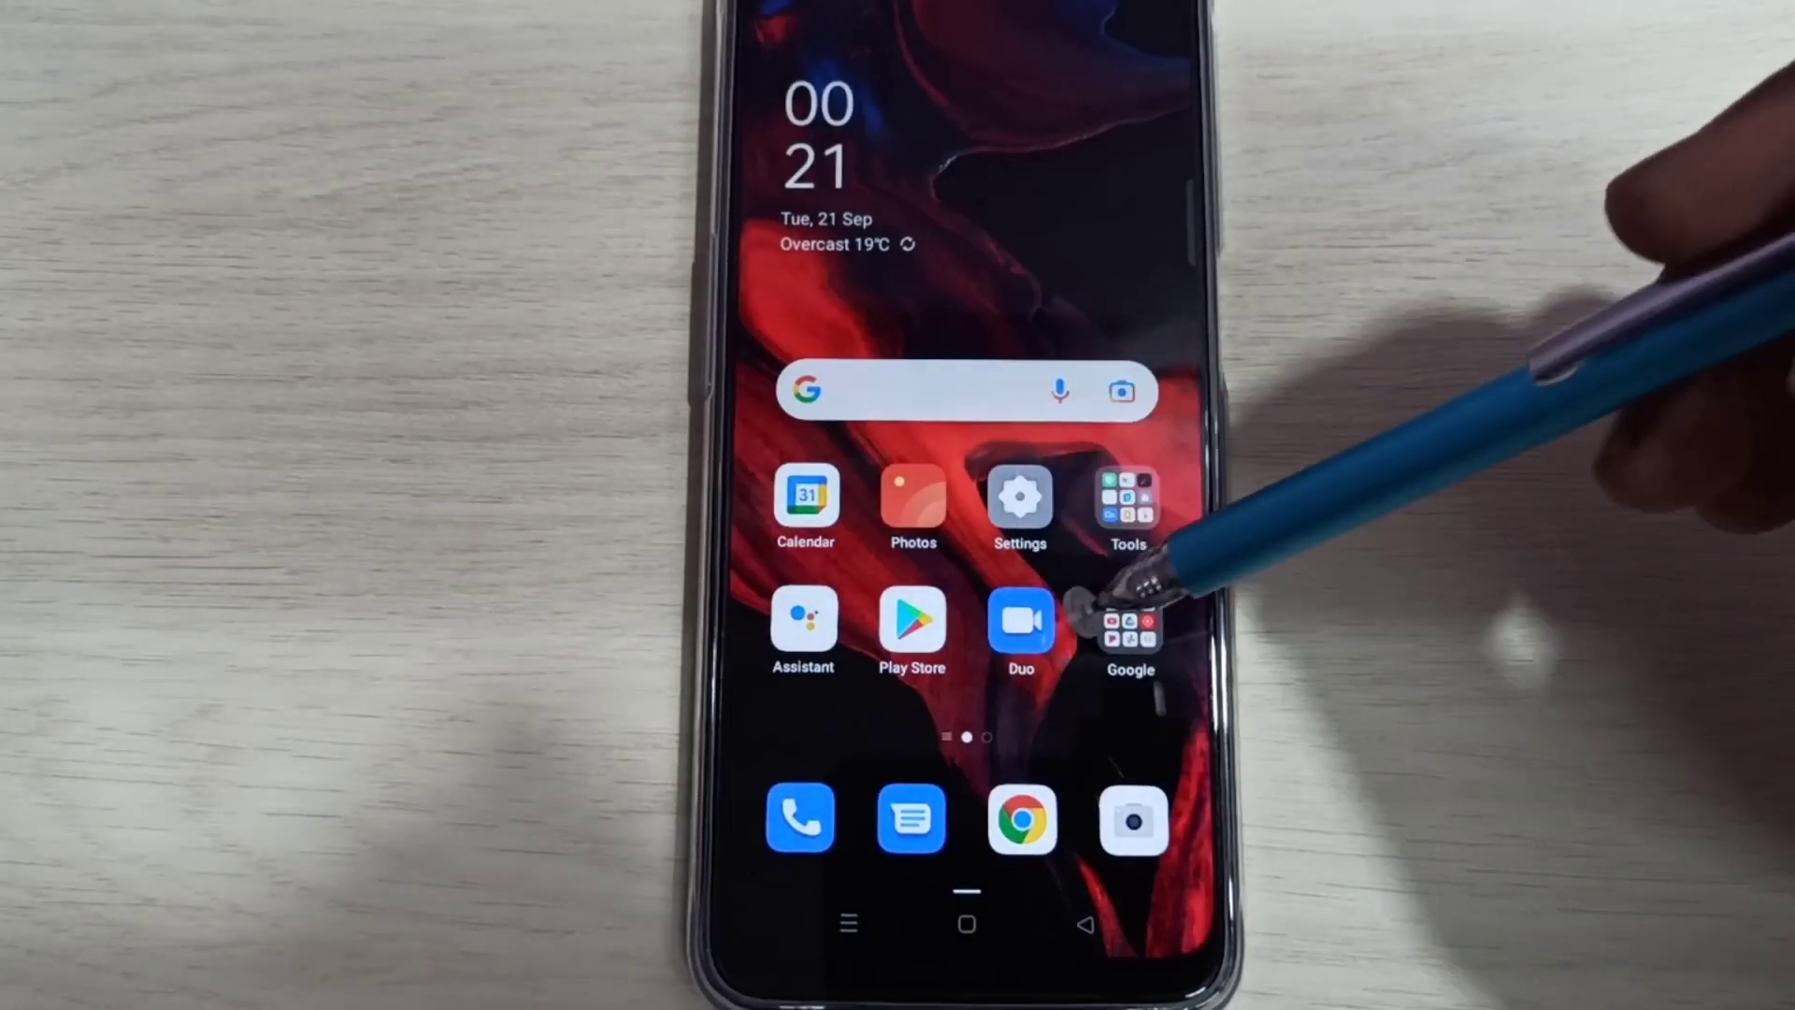
# Launch the Settings app from the home screen, showing Wi-Fi and Bluetooth entries.
pyautogui.click(1019, 497)
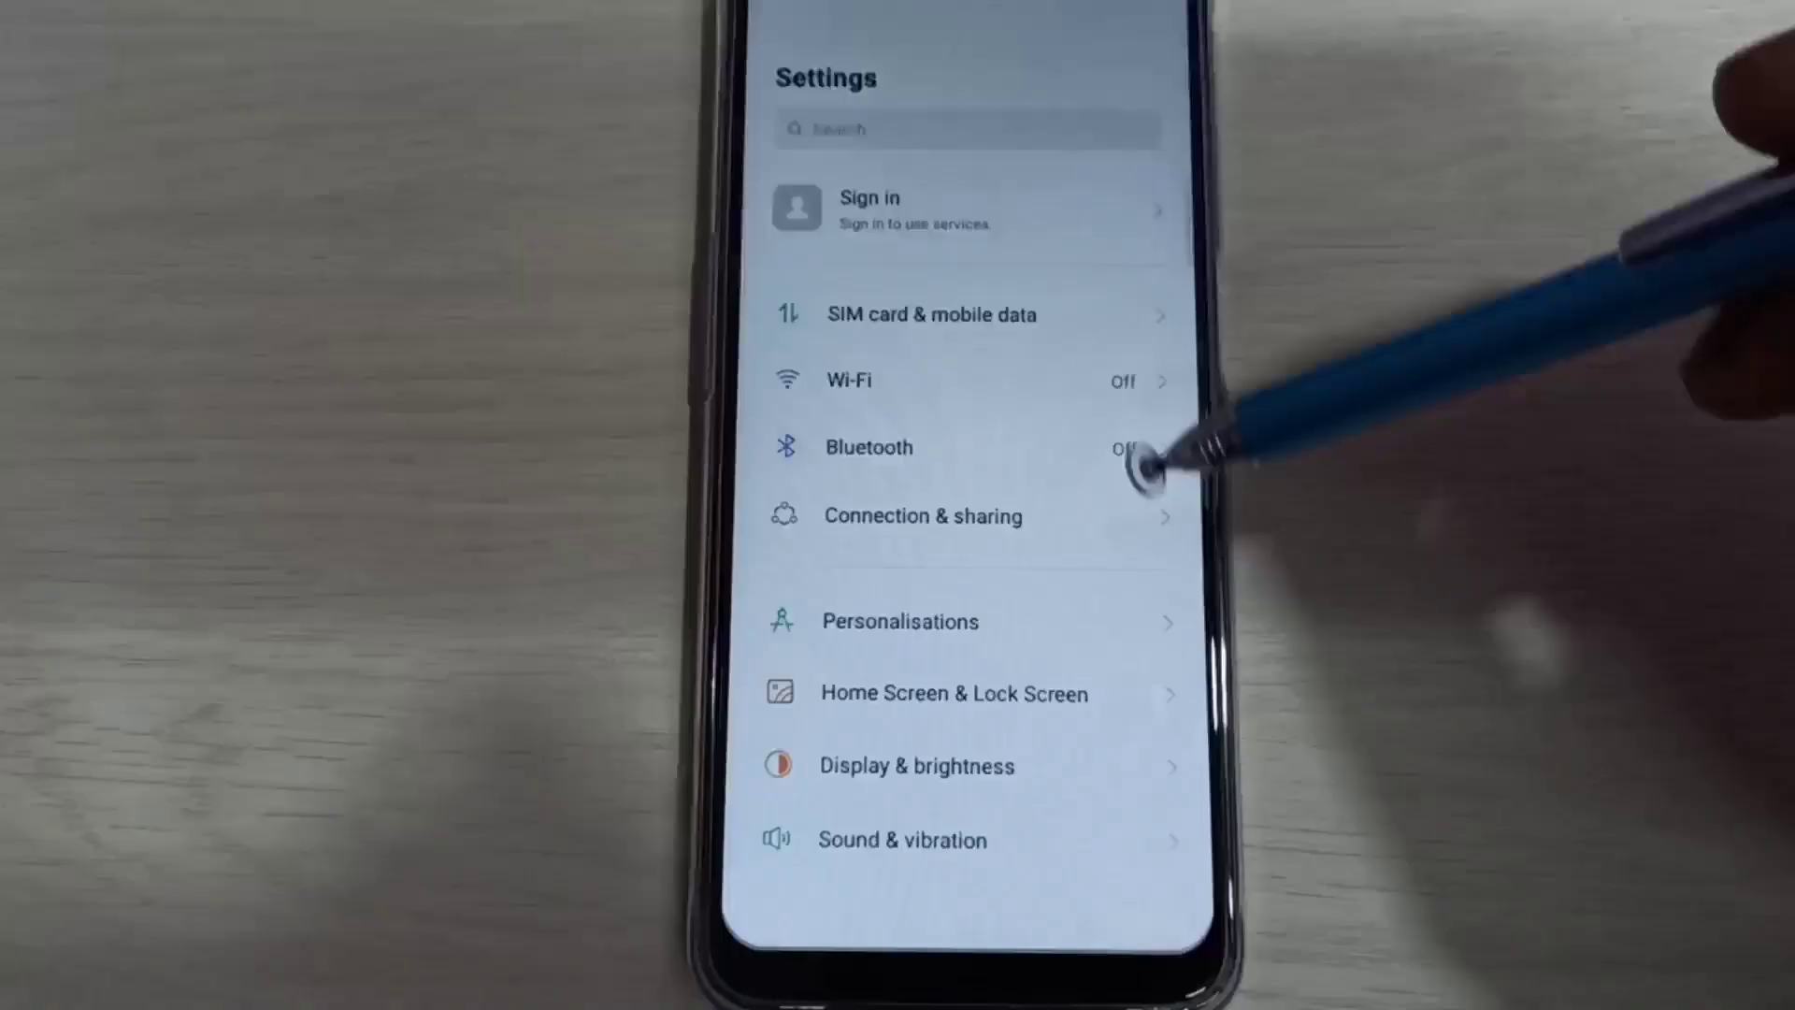
# Reach the Version page under About phone where the build number is listed.
pyautogui.scroll(-3)
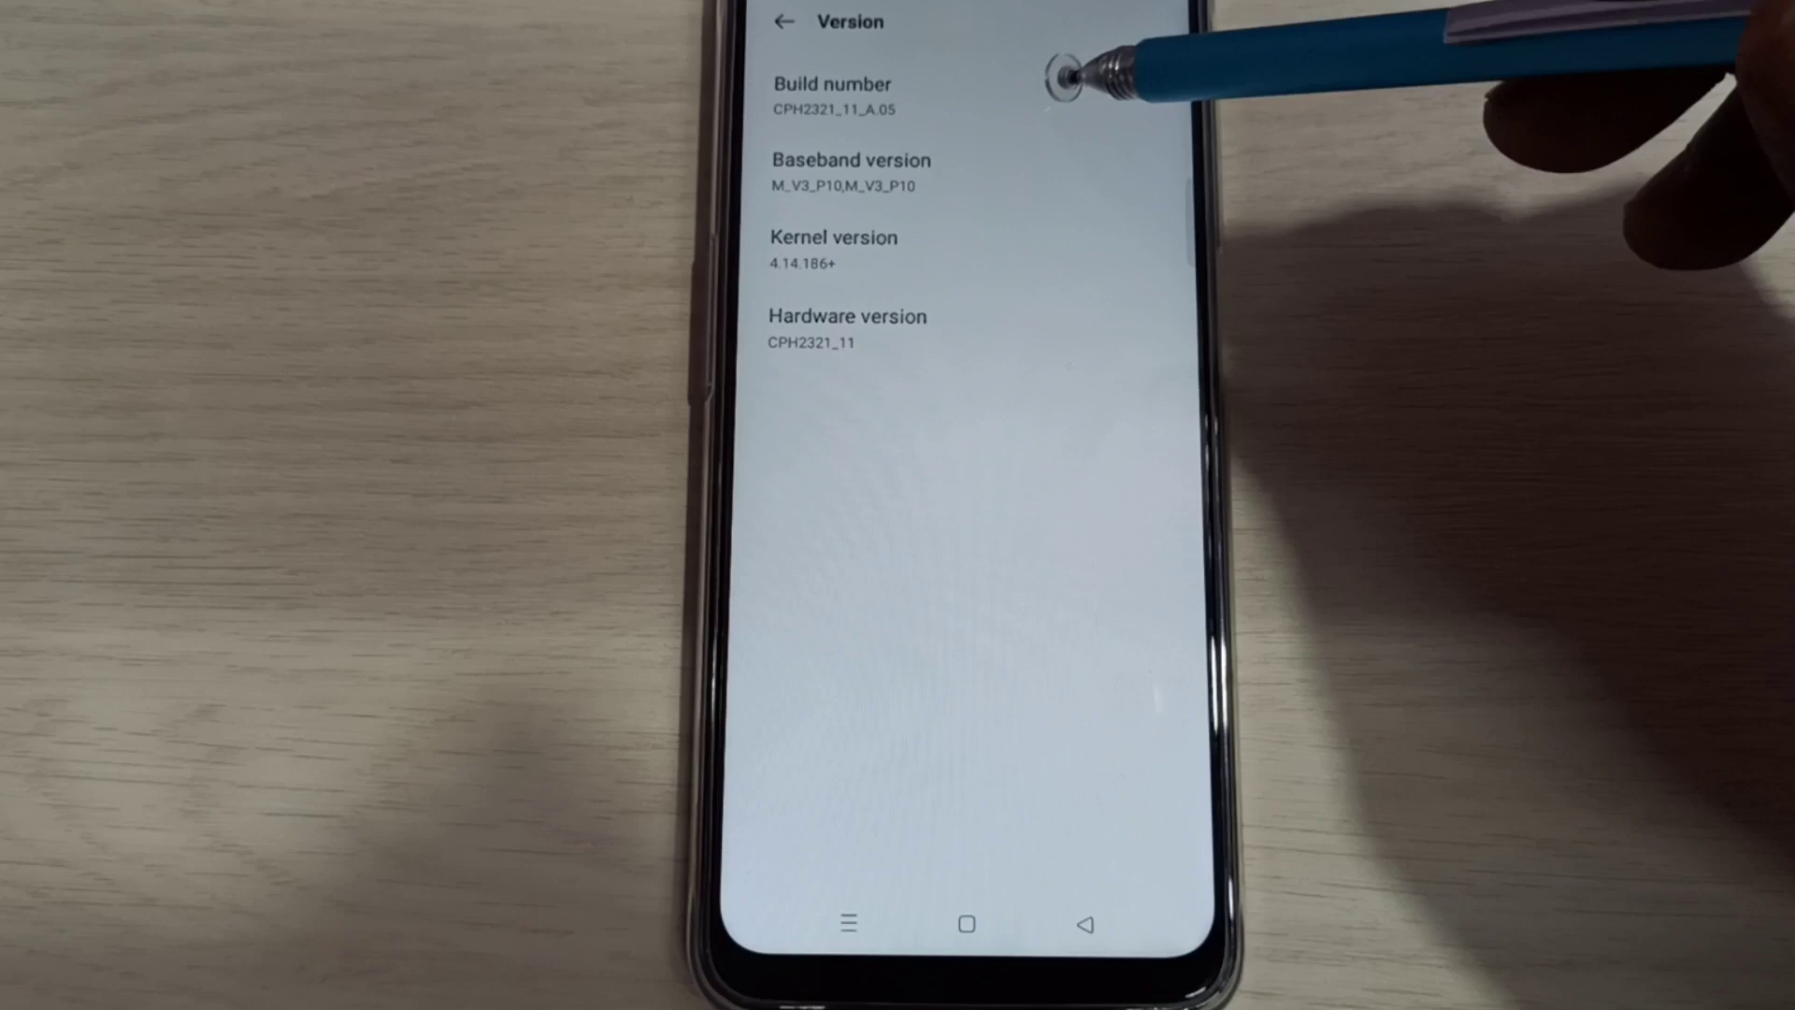
# Tap Build number repeatedly until developer options are unlocked.
pyautogui.click(824, 84)
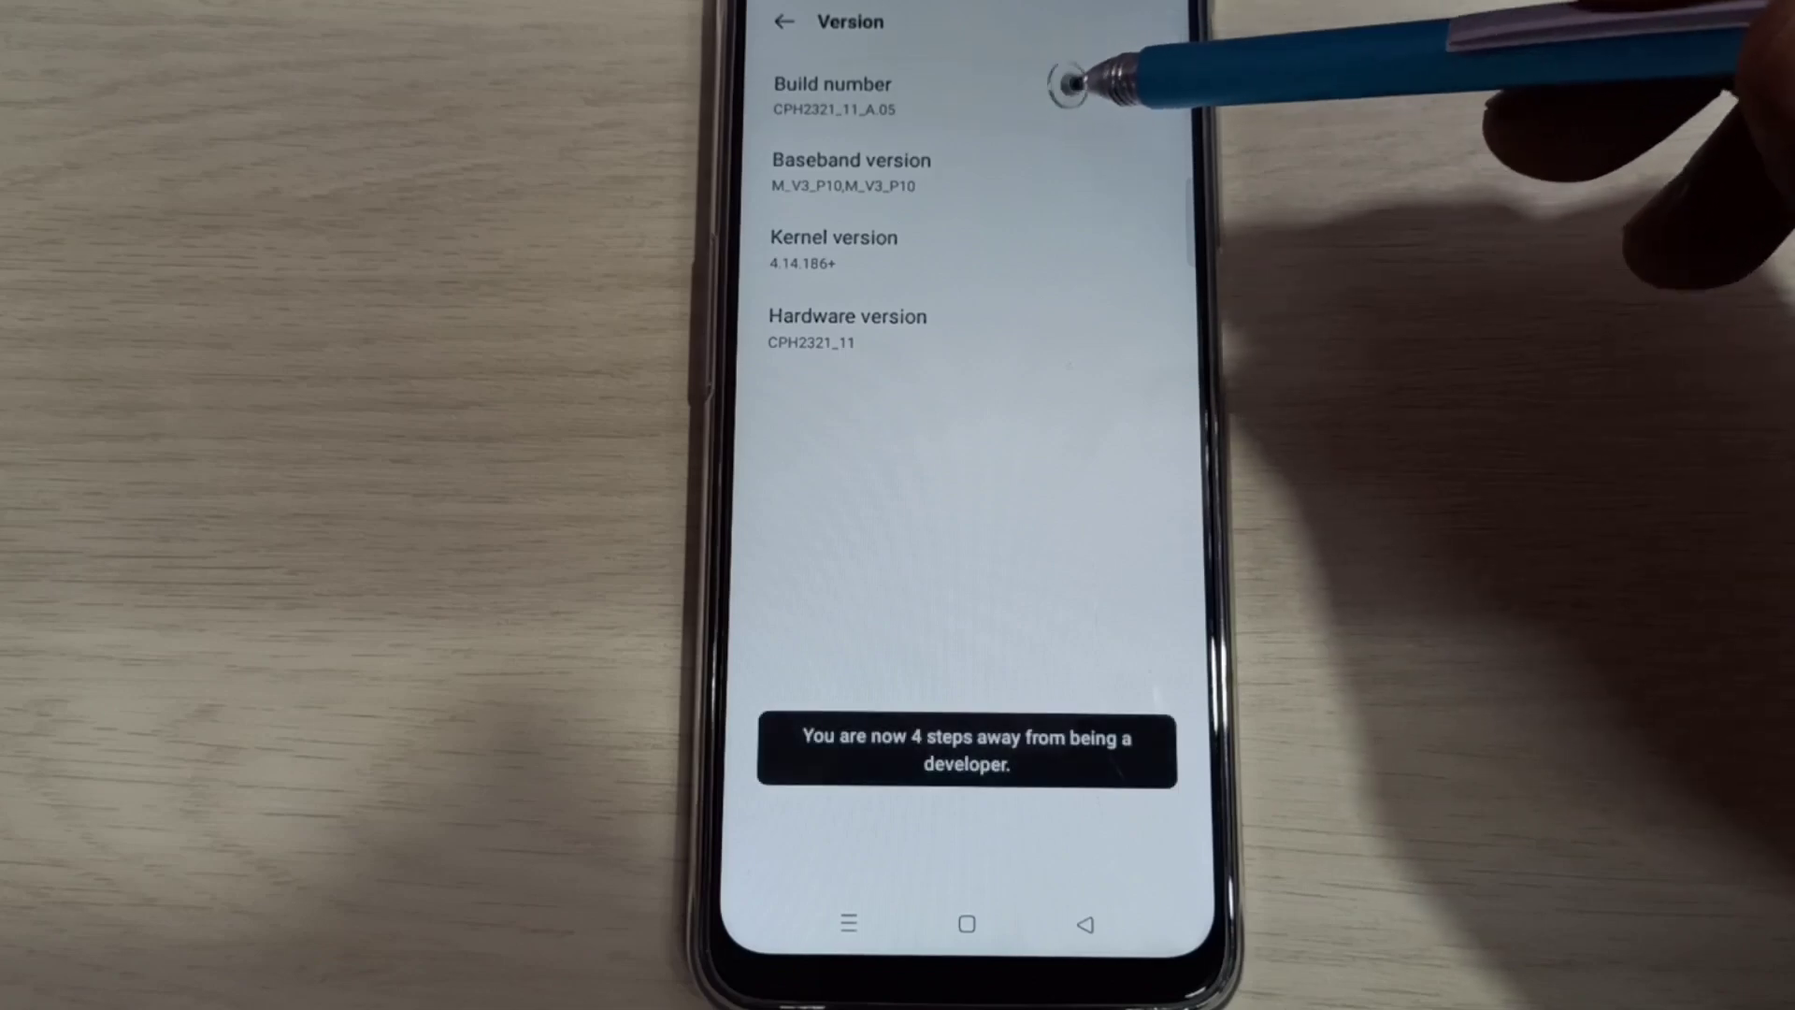
pyautogui.click(827, 82)
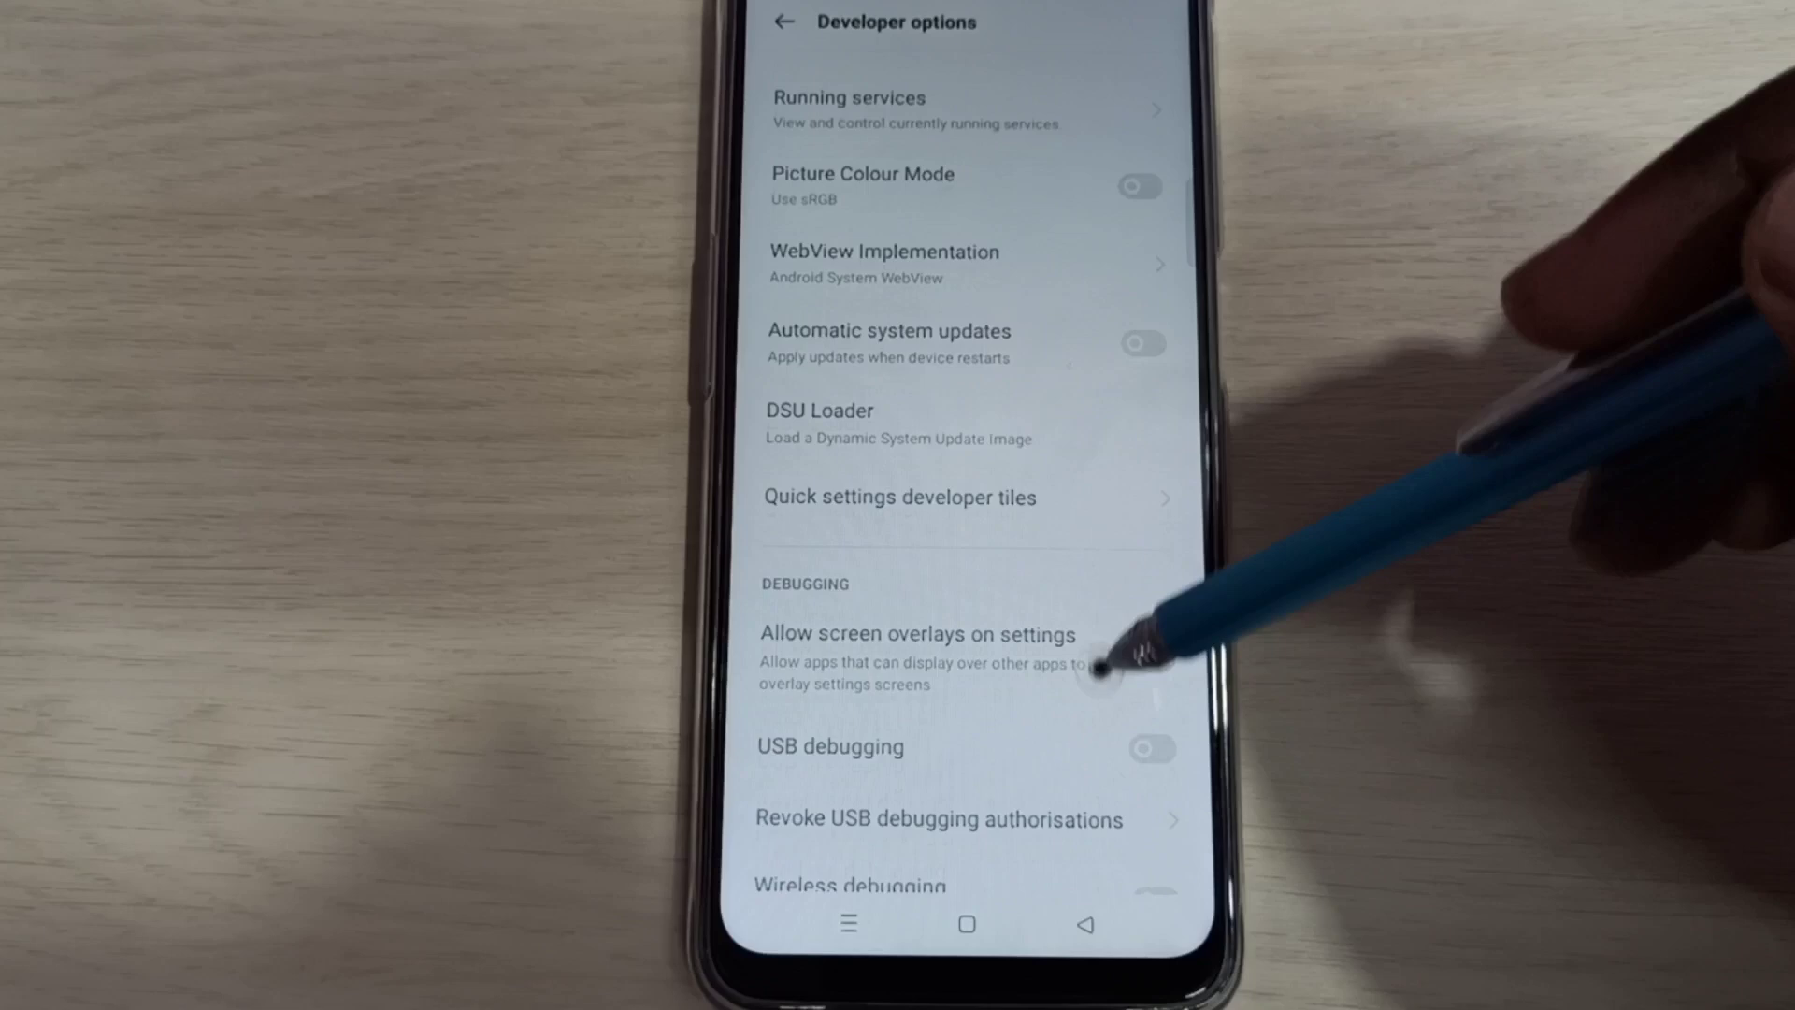
# Scroll Developer options down to the Debugging section with wireless debugging and mock location.
pyautogui.scroll(-3)
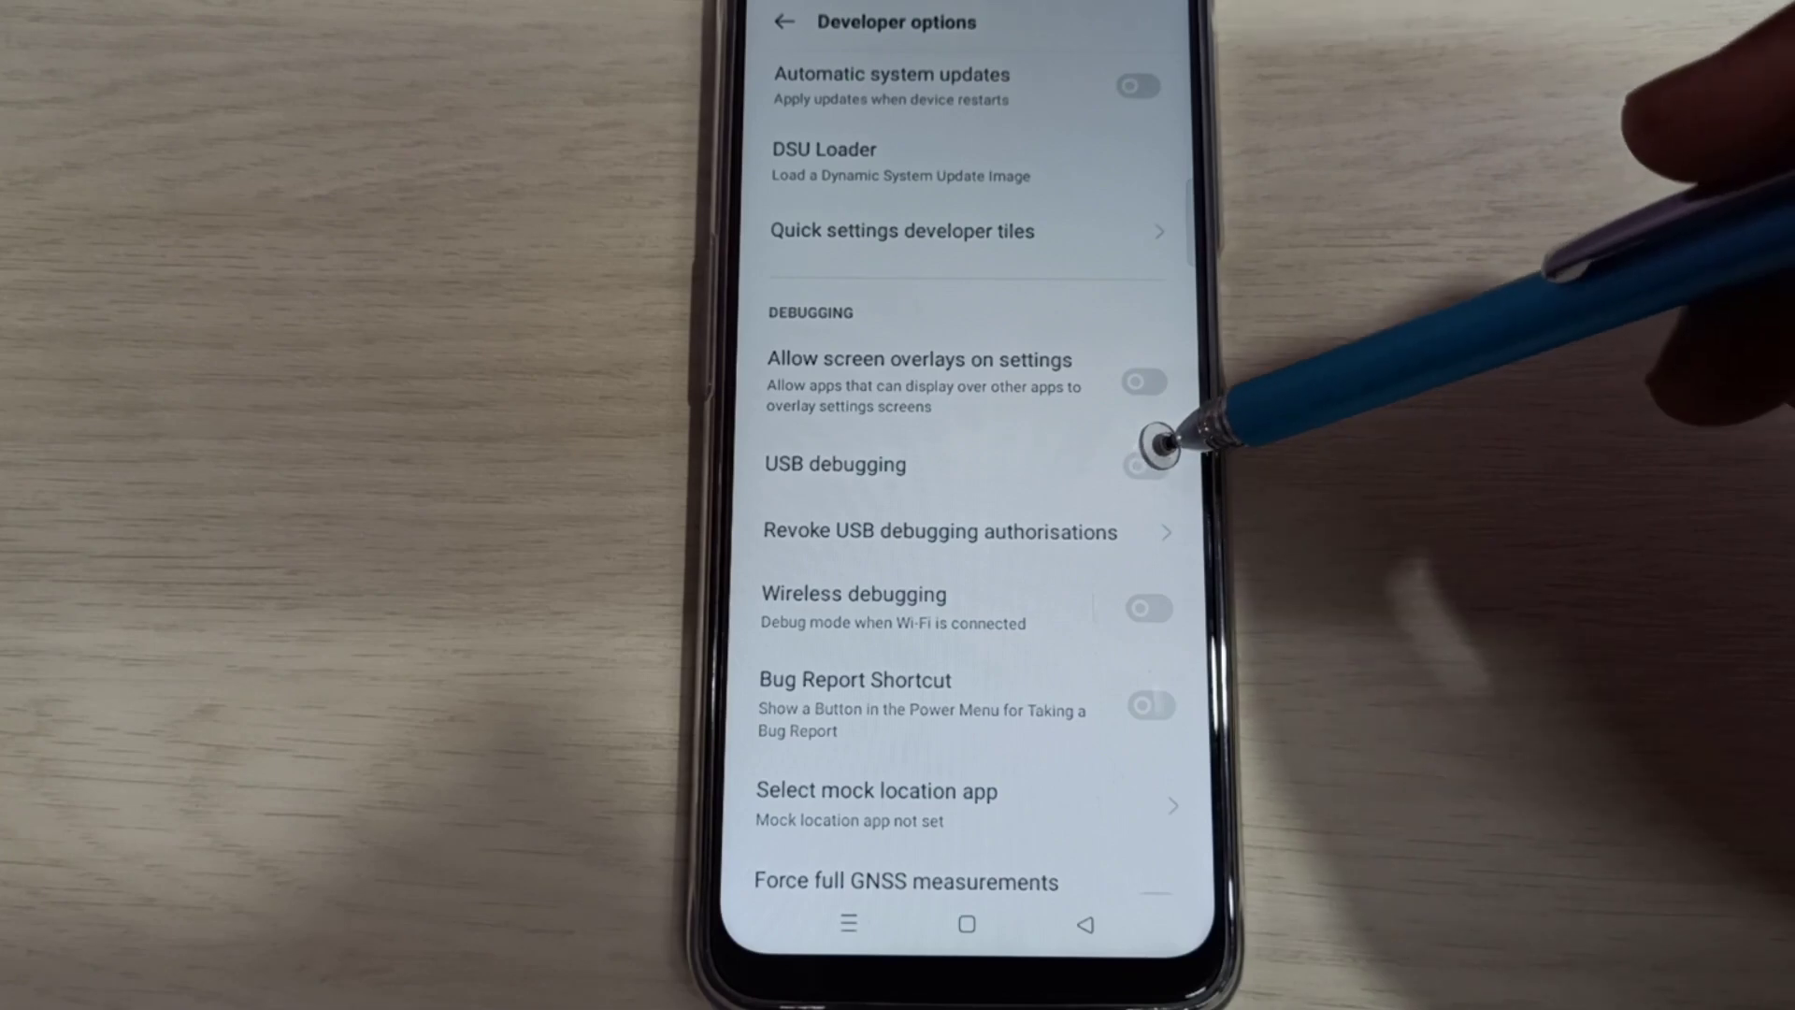
# Switch USB debugging on, then return to the top of Developer options.
pyautogui.click(1144, 464)
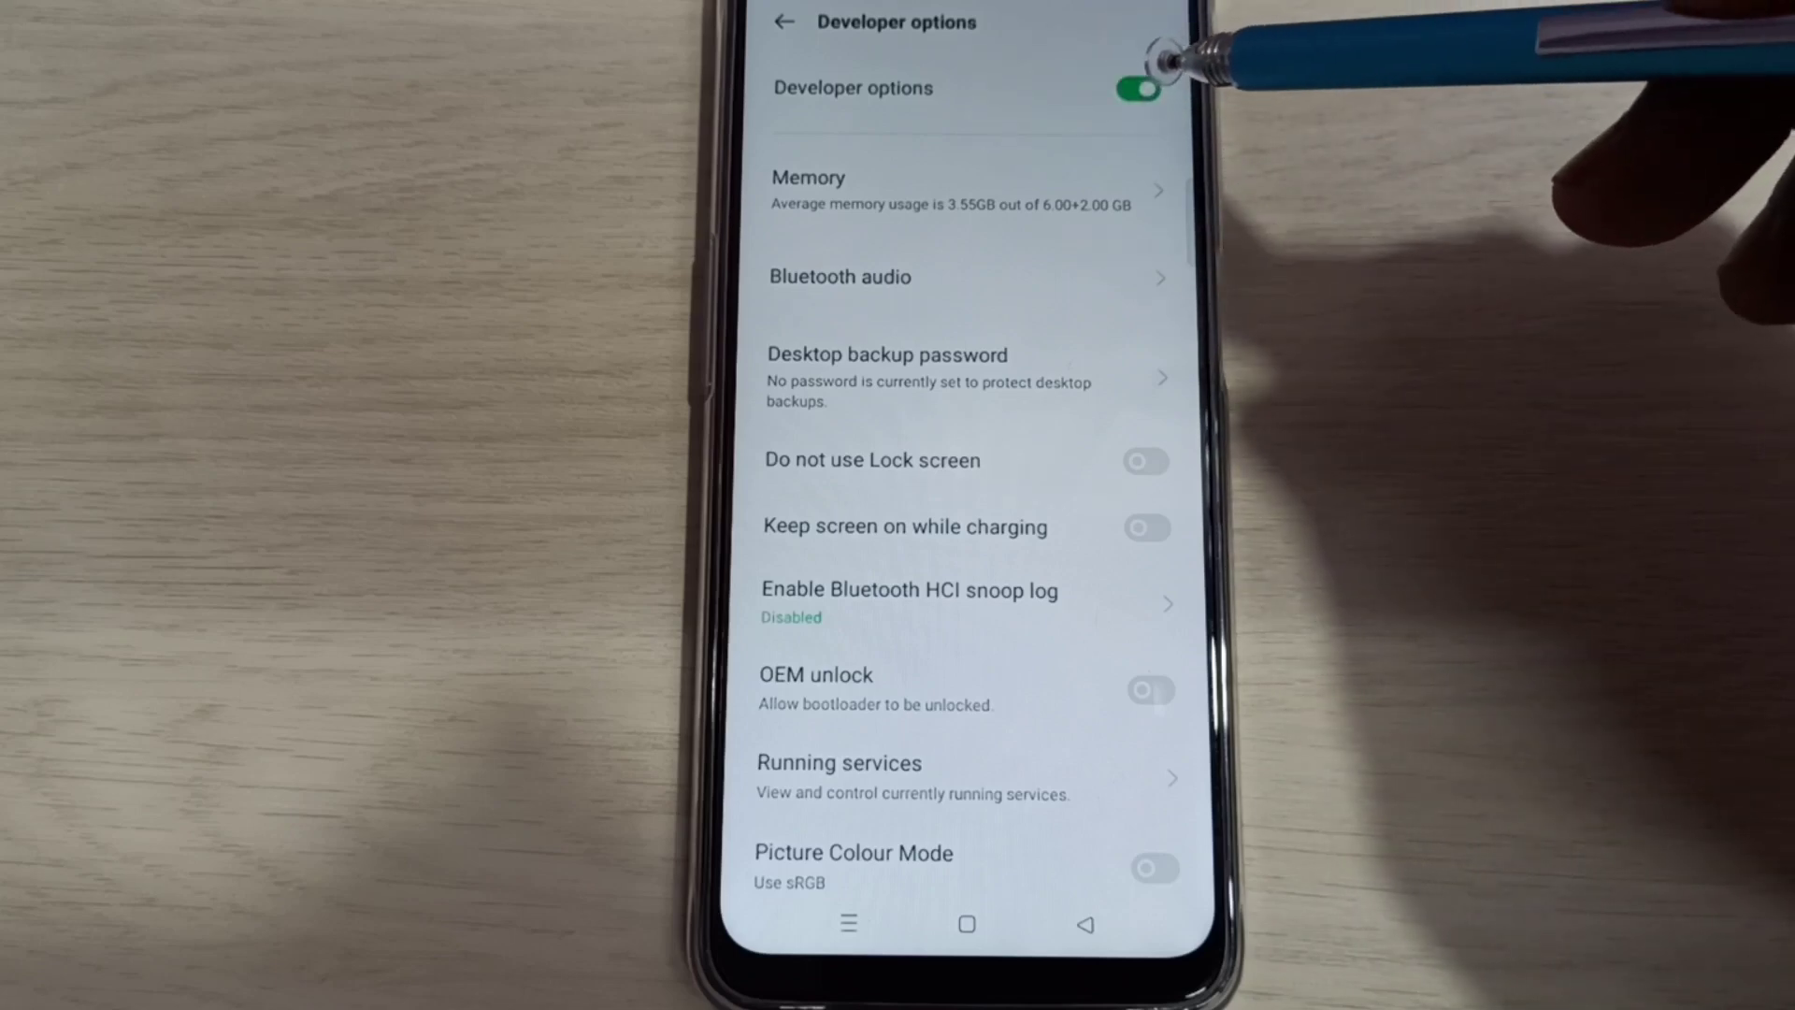
# Switch the Developer options master toggle off and return to Additional Settings.
pyautogui.click(1140, 86)
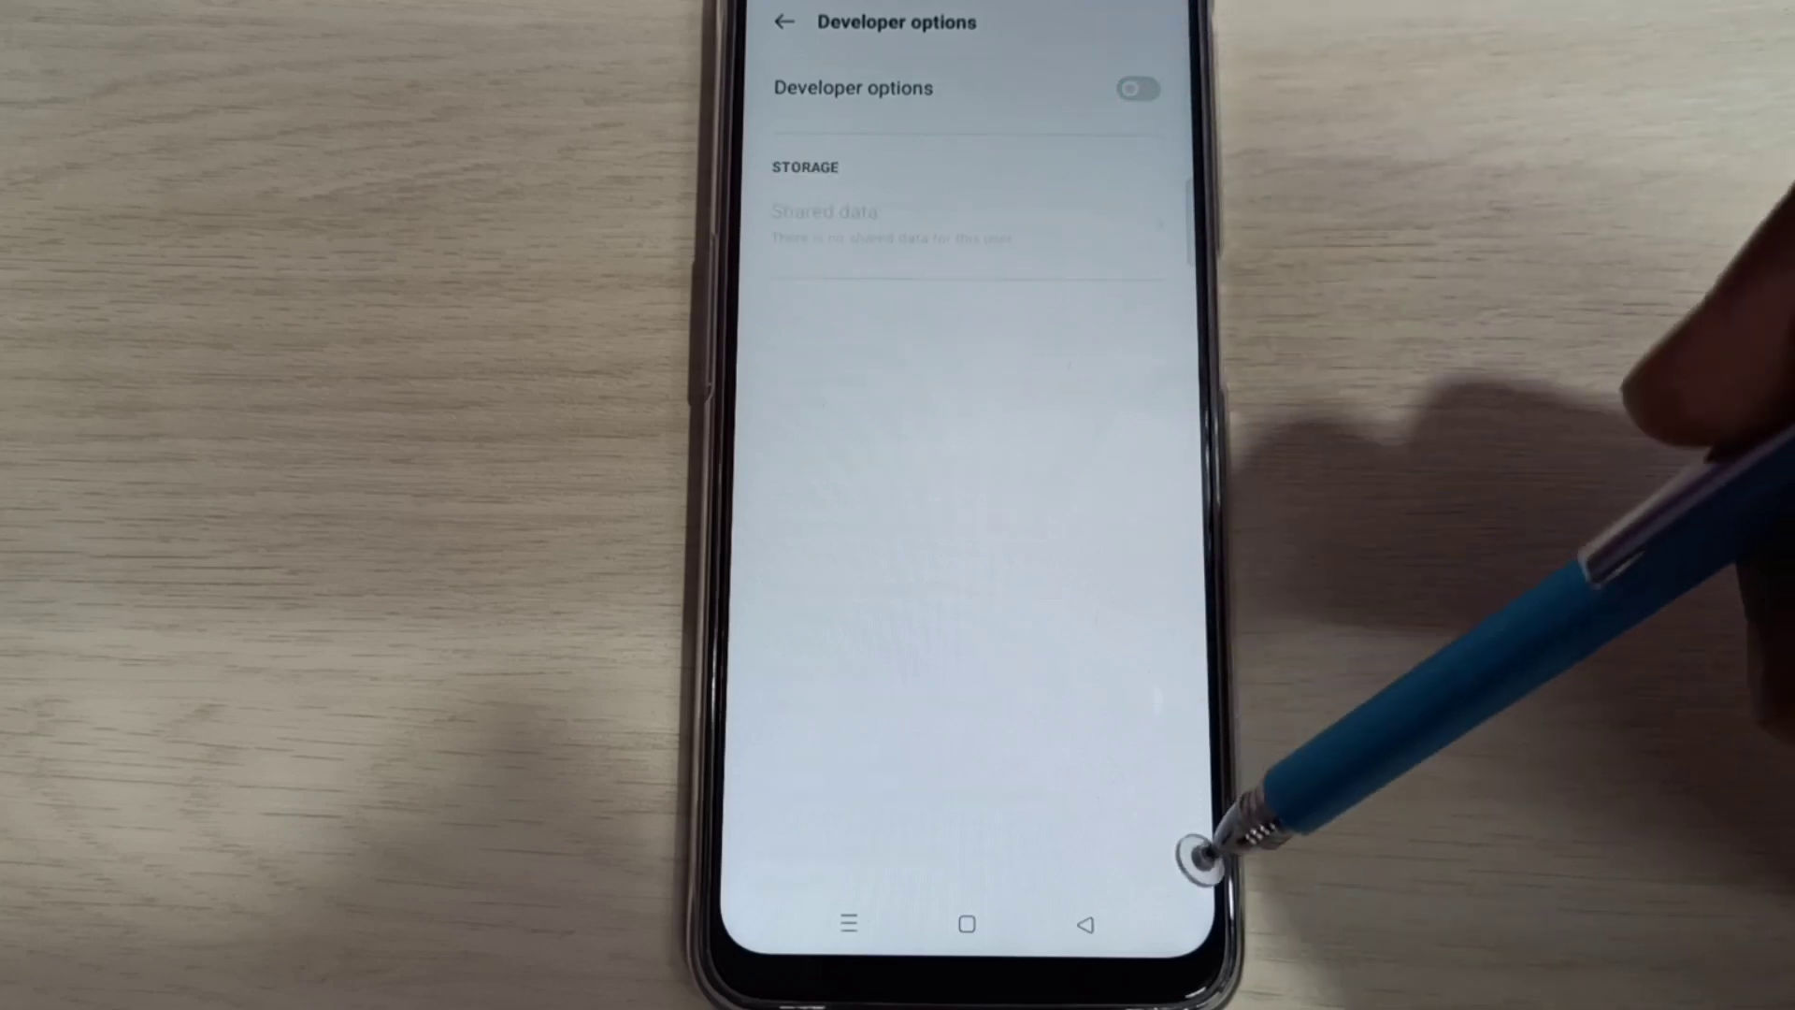
pyautogui.click(781, 25)
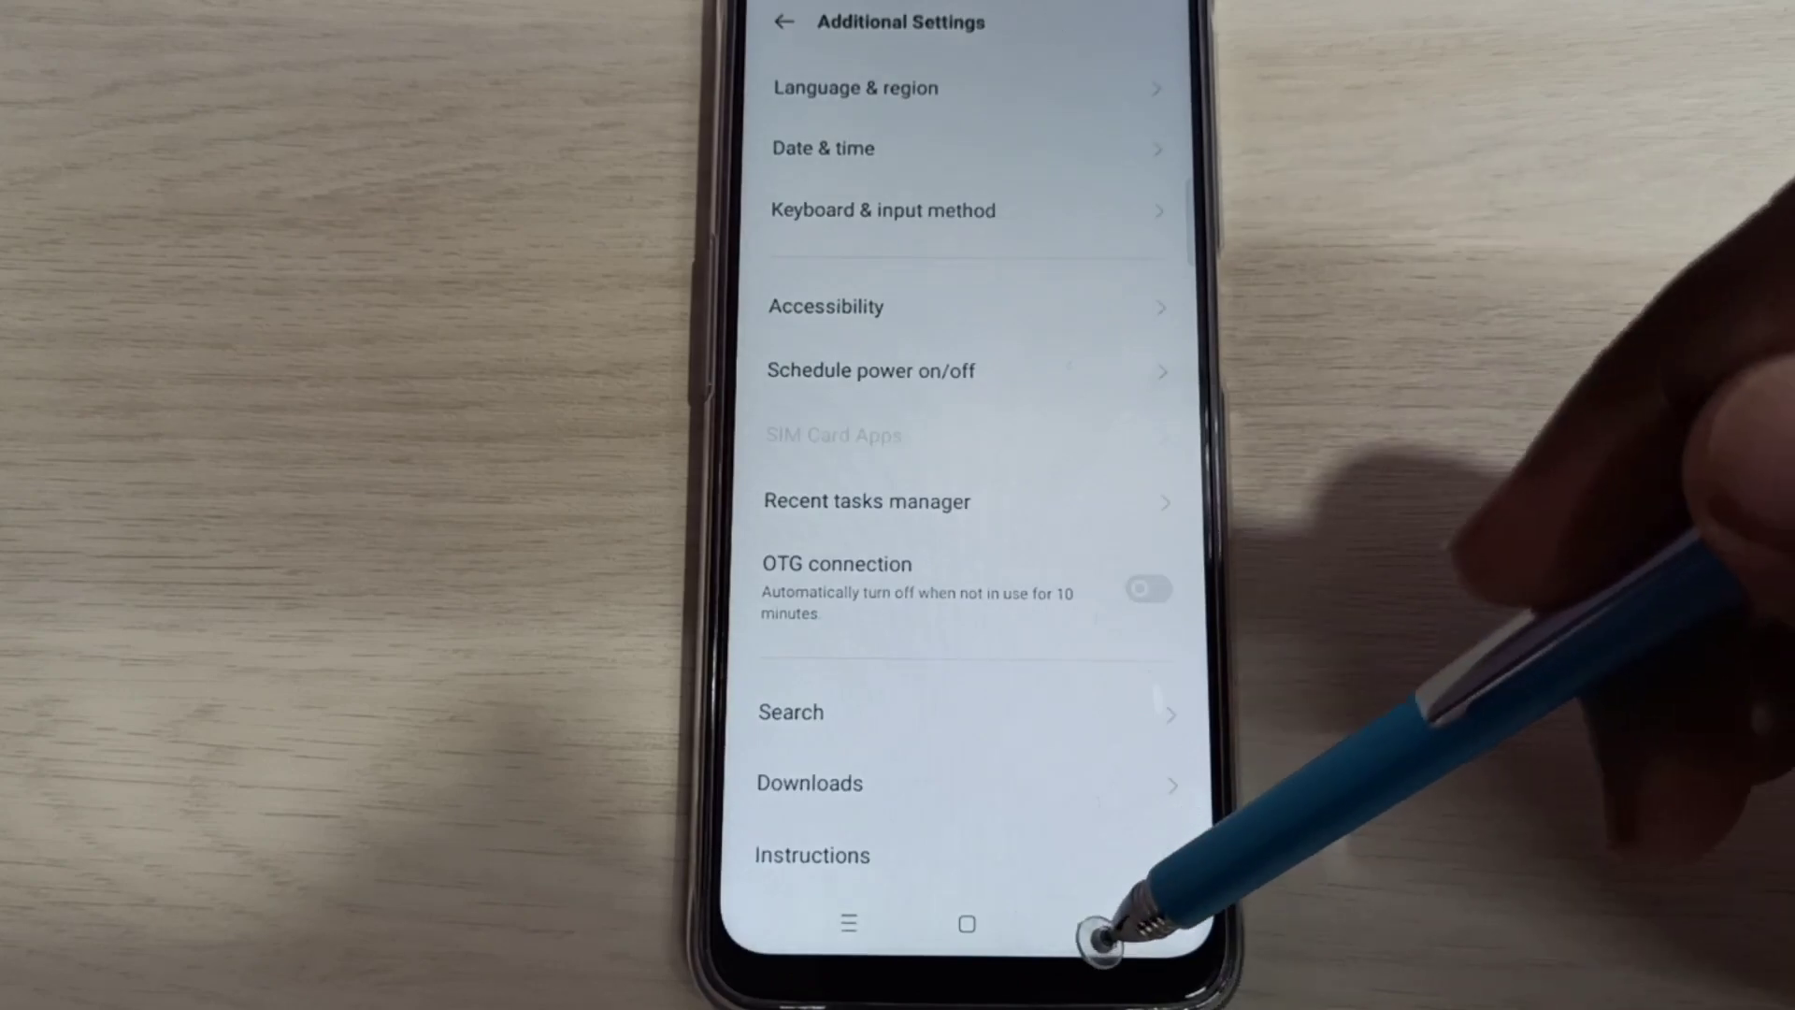